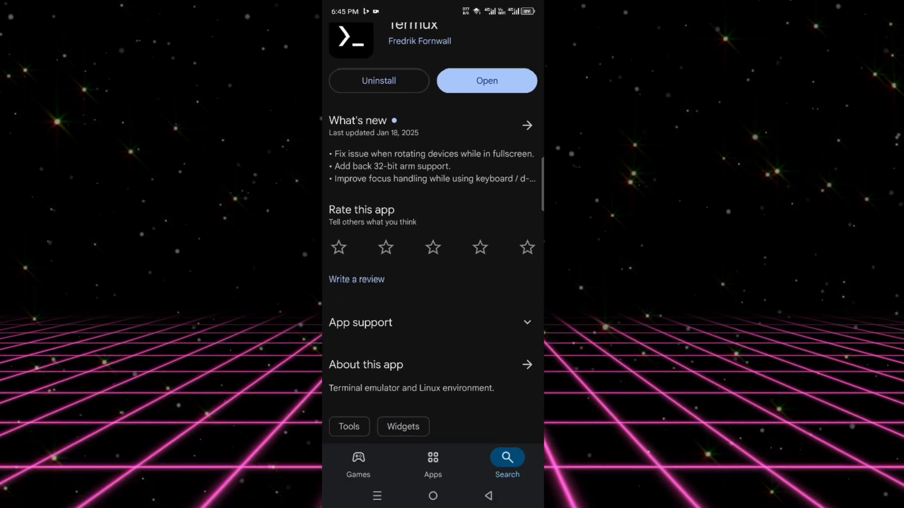
# Launch the installed Termux app from its Play Store page
pyautogui.click(485, 81)
pyautogui.write('pkg')
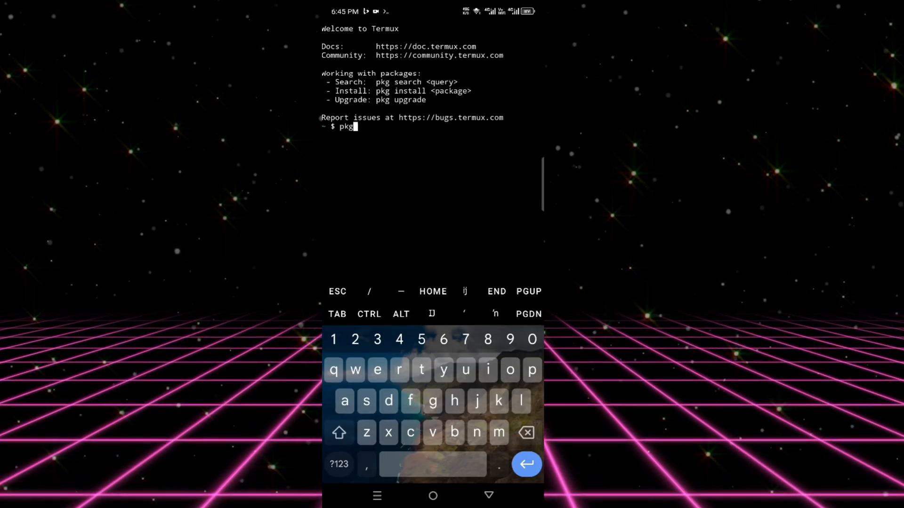
# Run 'pkg update && pkg upgrade' and confirm with 'y' to upgrade the nine packages
pyautogui.write('update && pkg upgrade')
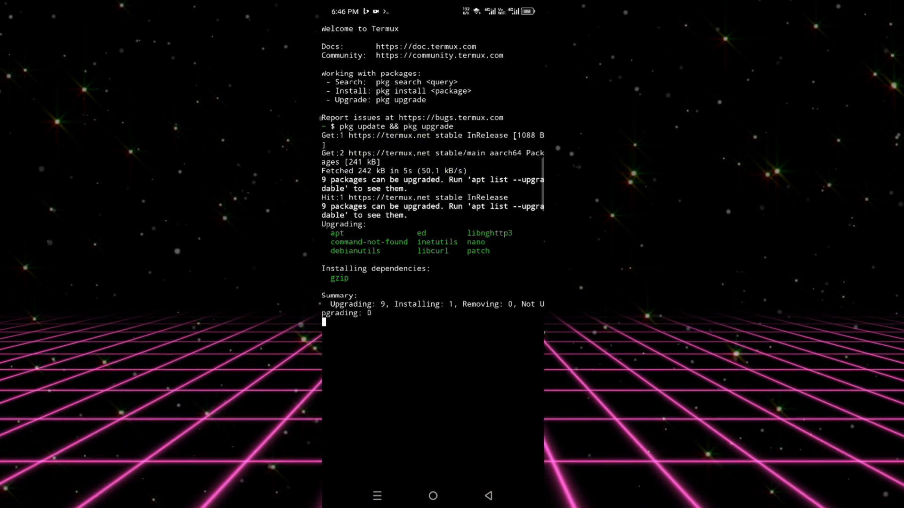
pyautogui.write('y')
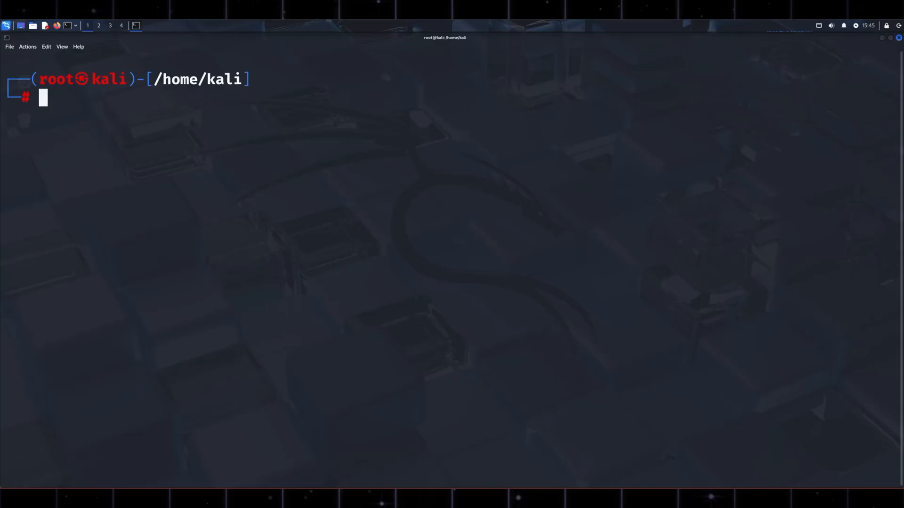
# Start msfconsole in the Kali terminal and bring up its module command help listing
pyautogui.write('msfconsole')
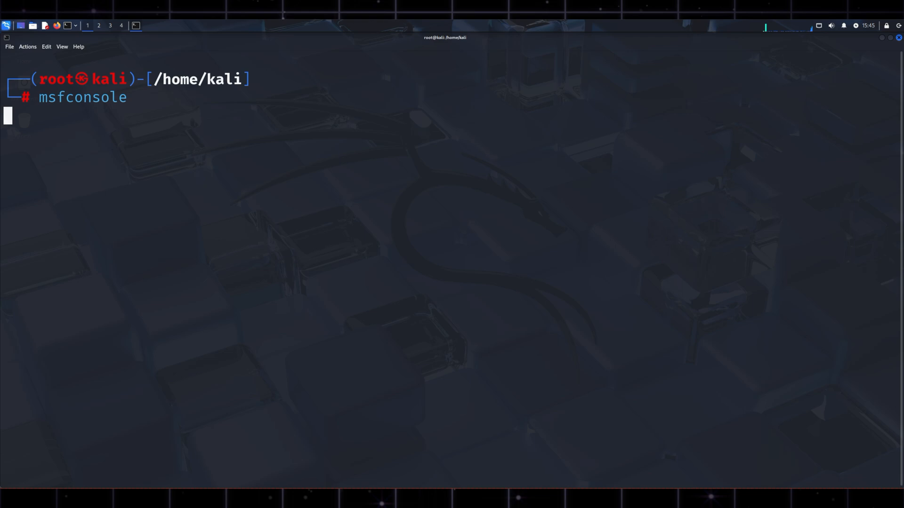
pyautogui.press('Return')
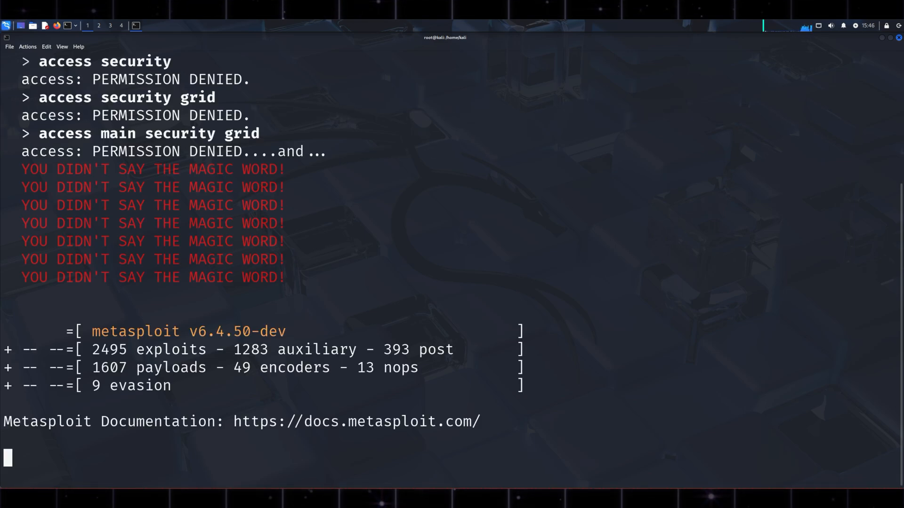
pyautogui.doubleClick(109, 349)
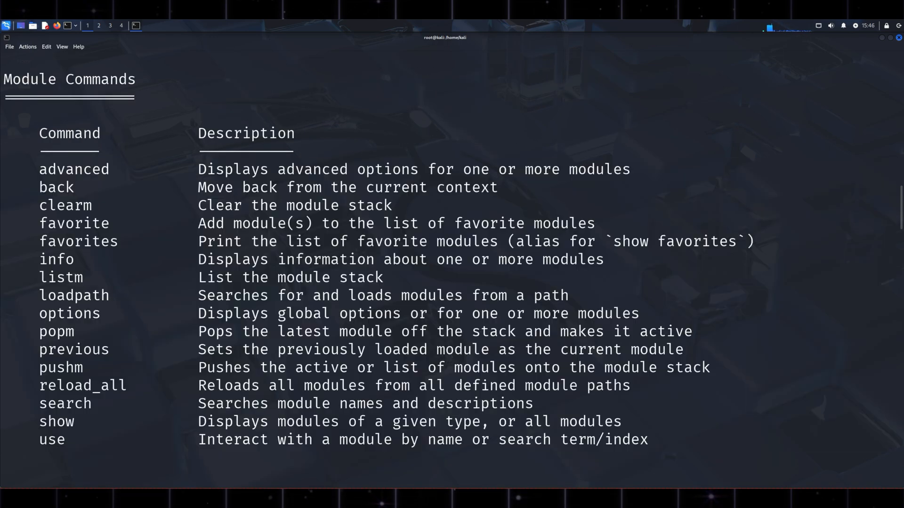
pyautogui.scroll(-3)
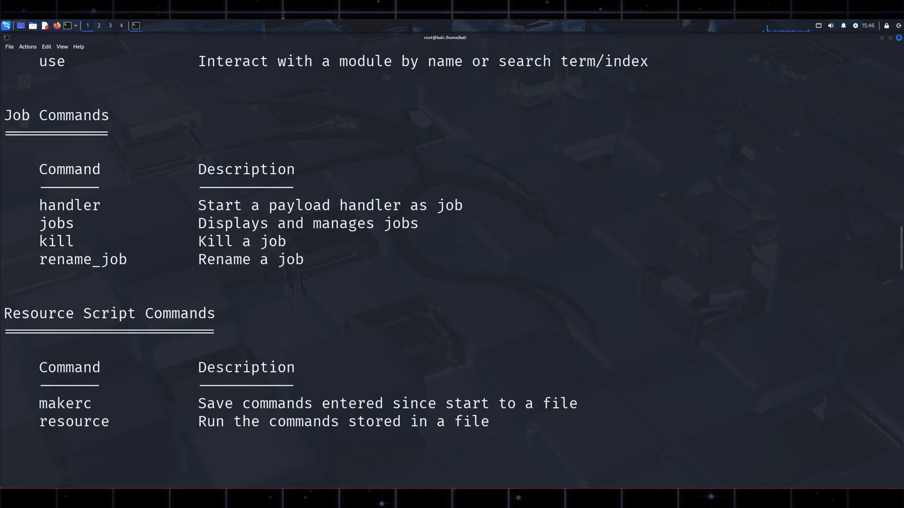
pyautogui.scroll(-3)
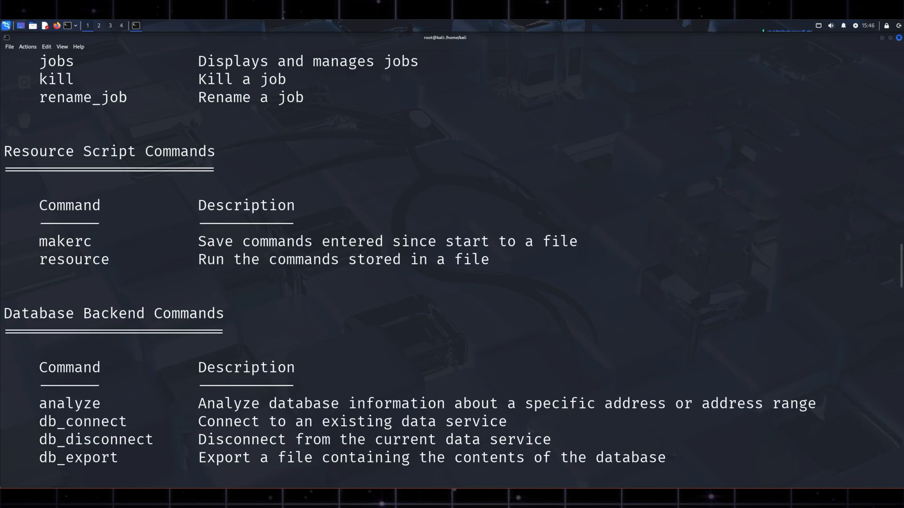
pyautogui.scroll(-3)
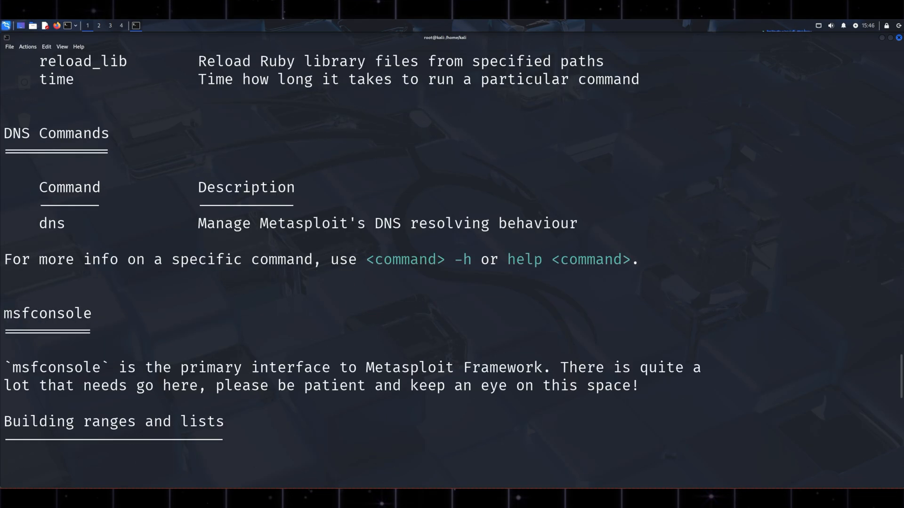
pyautogui.scroll(-3)
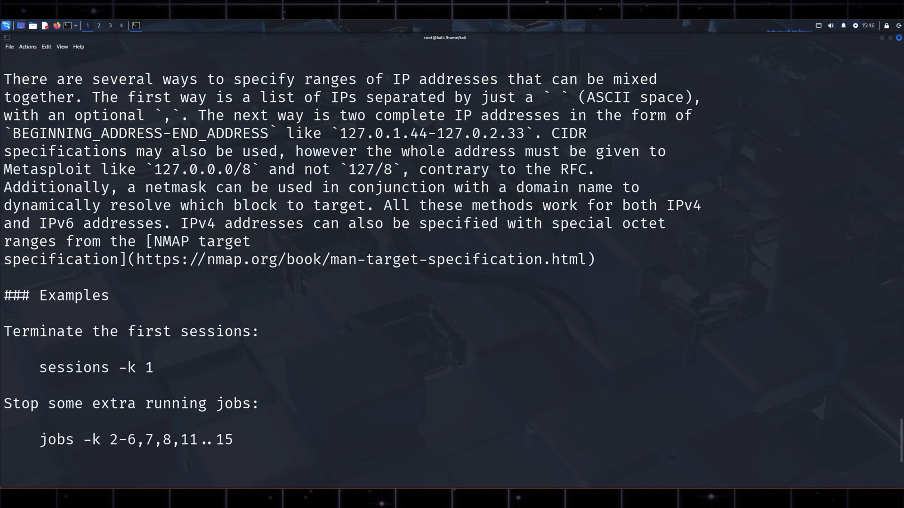
pyautogui.scroll(-3)
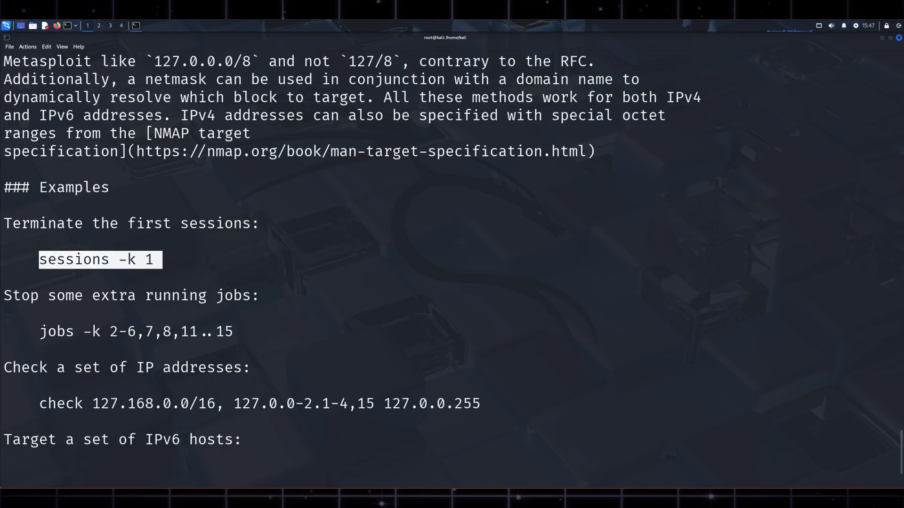
pyautogui.scroll(-3)
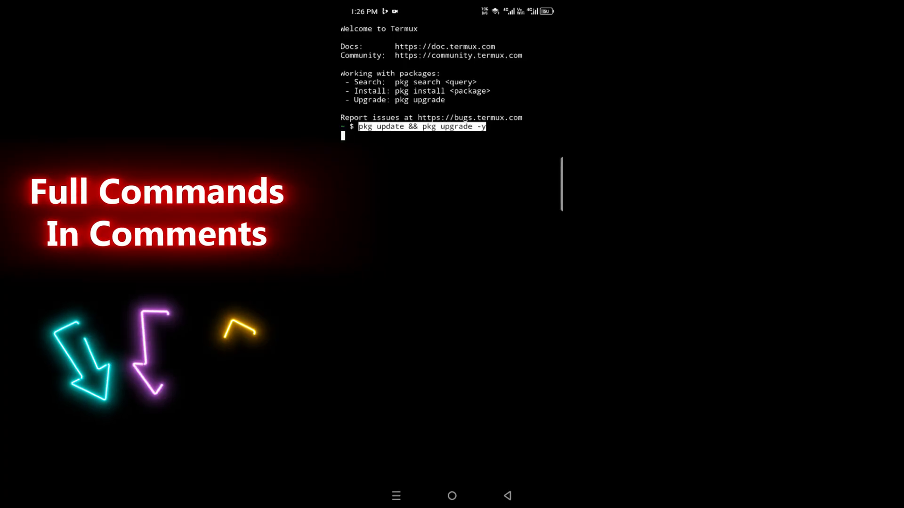
# Run 'pkg update && pkg upgrade -y' with automatic confirmation
pyautogui.press('Enter')
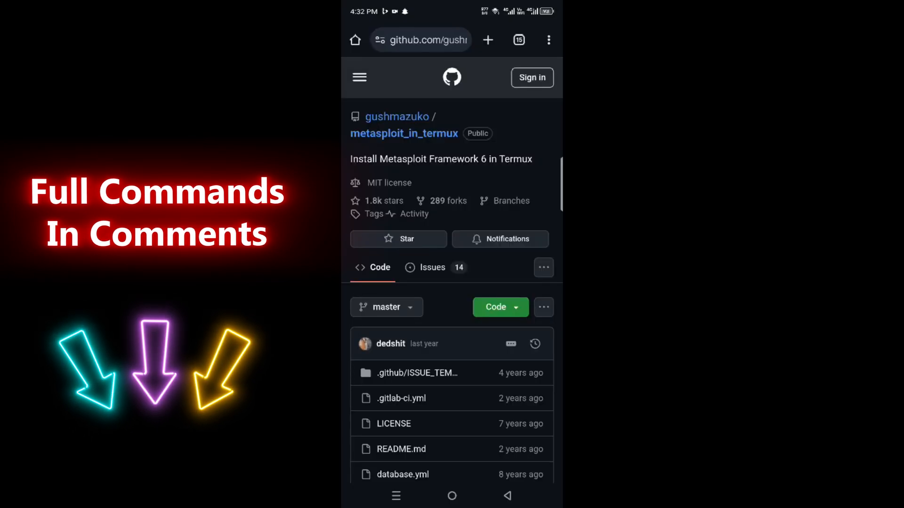
pyautogui.scroll(-3)
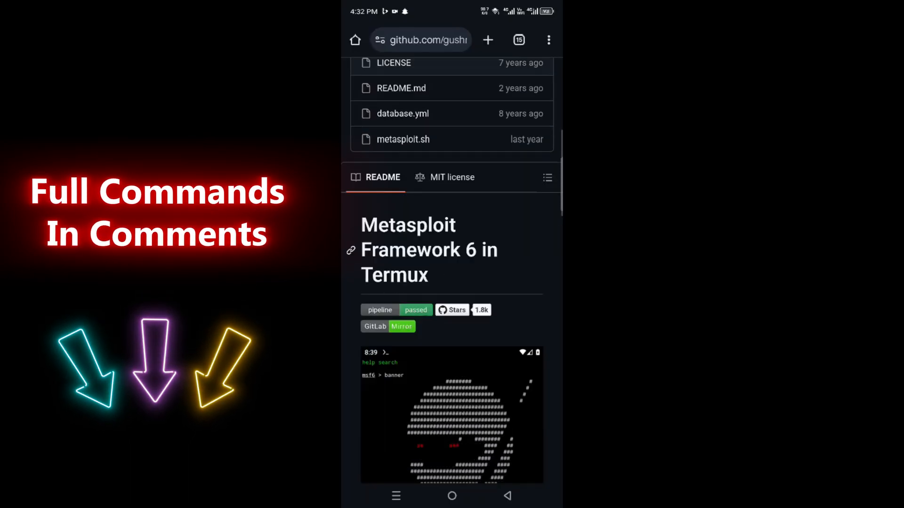
pyautogui.scroll(-3)
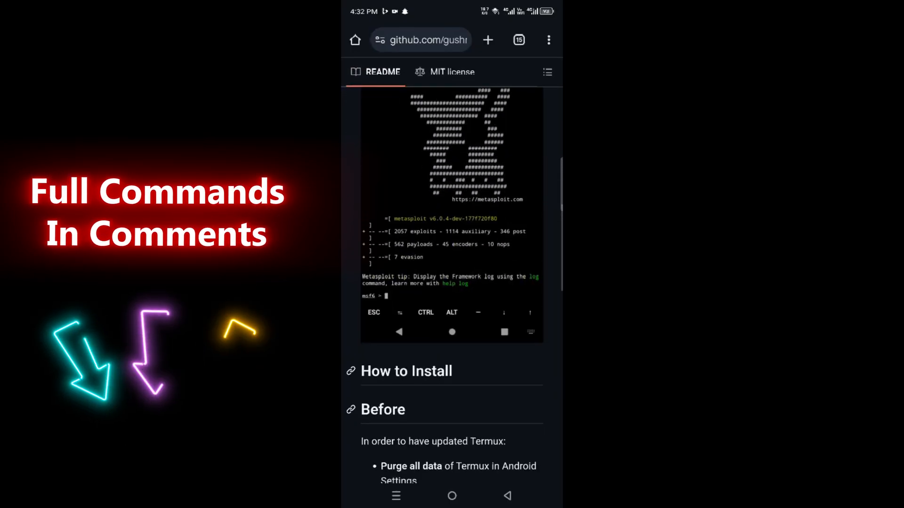
pyautogui.scroll(-3)
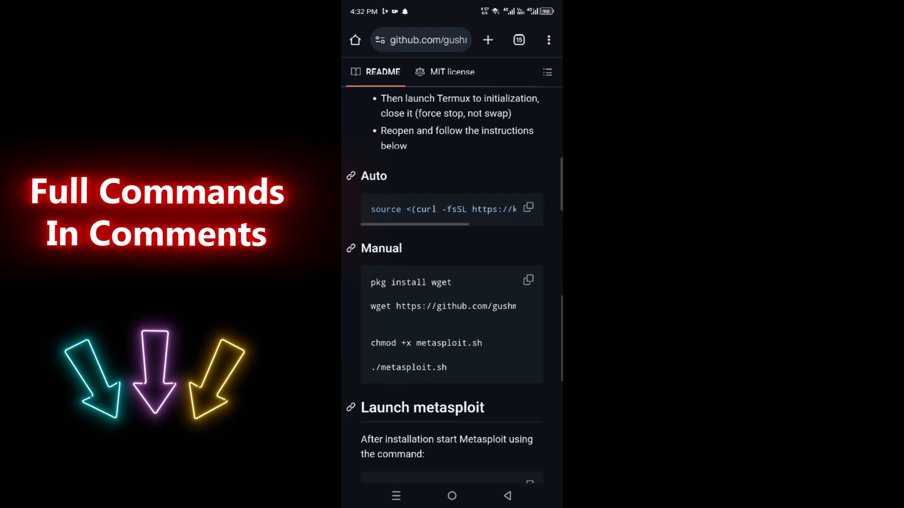
pyautogui.scroll(-3)
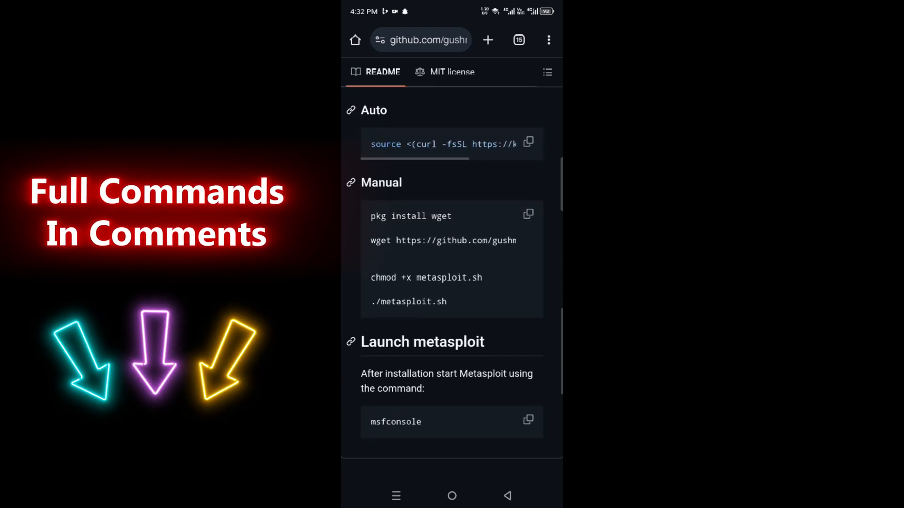
pyautogui.scroll(-3)
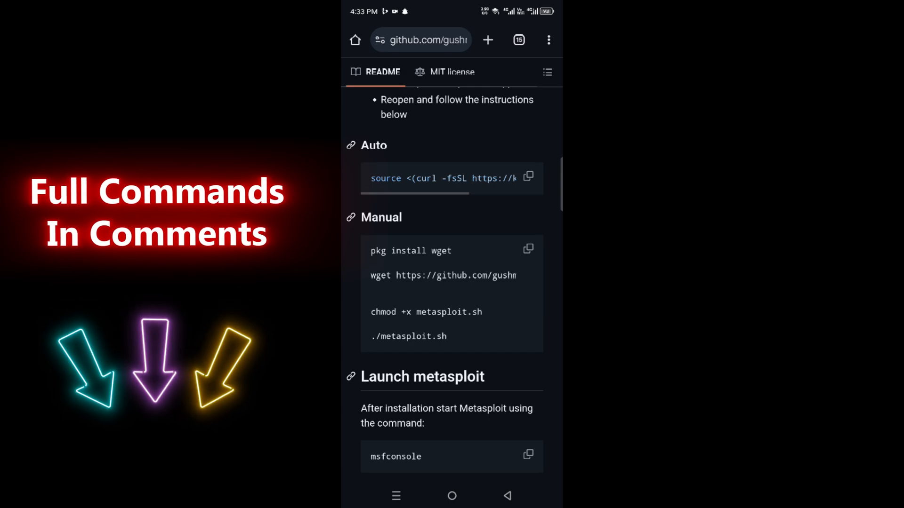
pyautogui.scroll(-3)
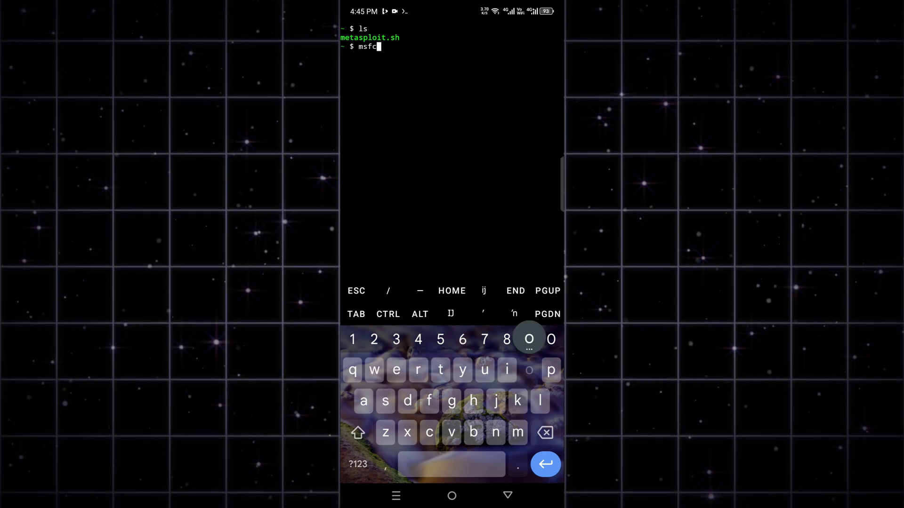
# Start msfconsole to the msf6 prompt and enter 'help' there
pyautogui.write('onsole')
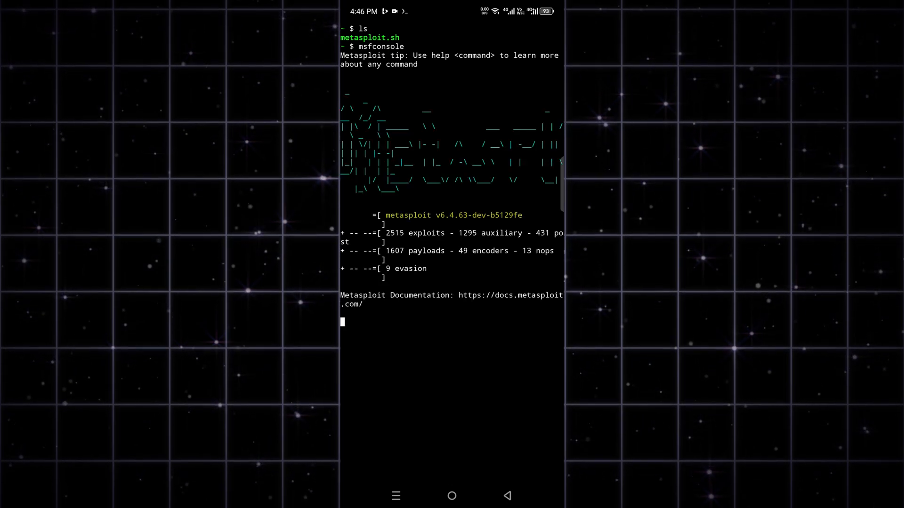
pyautogui.doubleClick(395, 233)
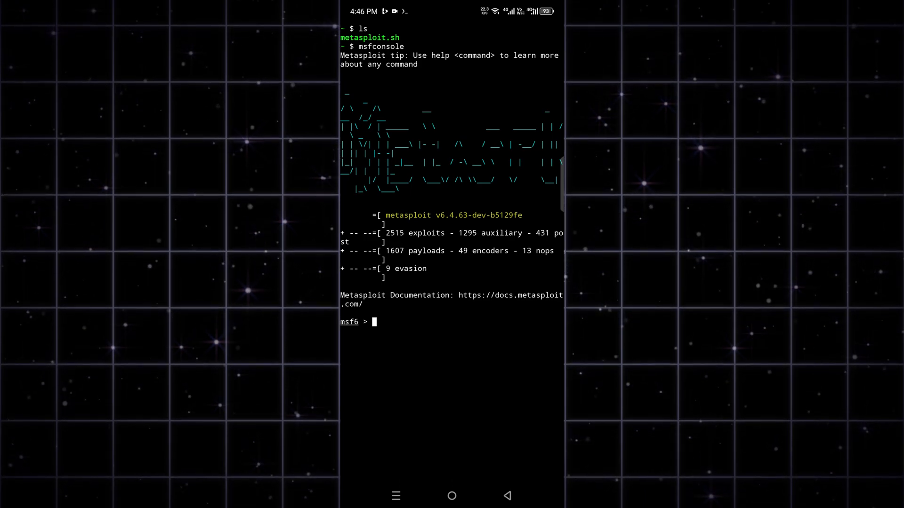
pyautogui.write('help')
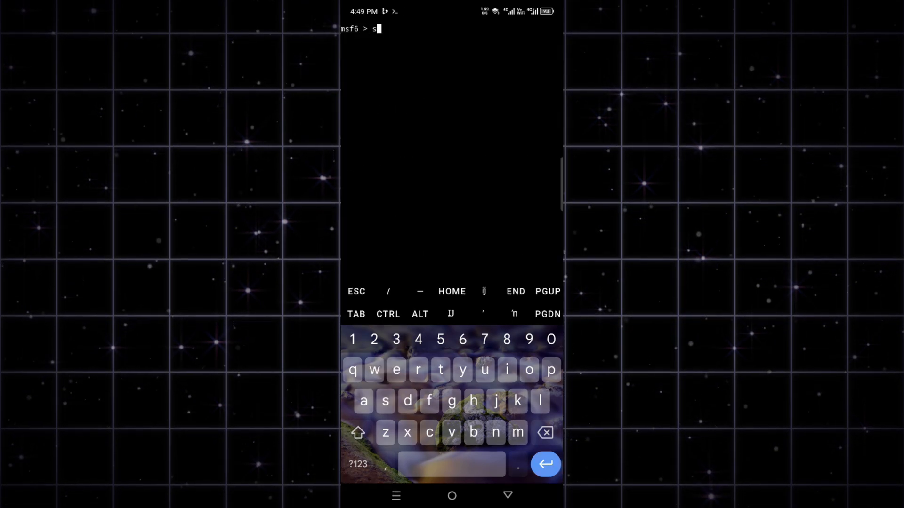
# Run 'search scanner' and scroll through the SIP and SMB scanner module results
pyautogui.write('earch')
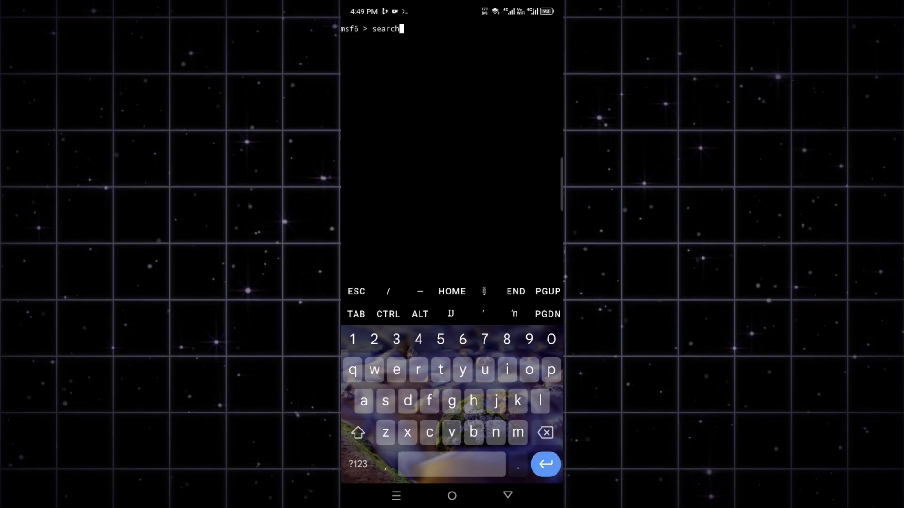
pyautogui.write('scanner')
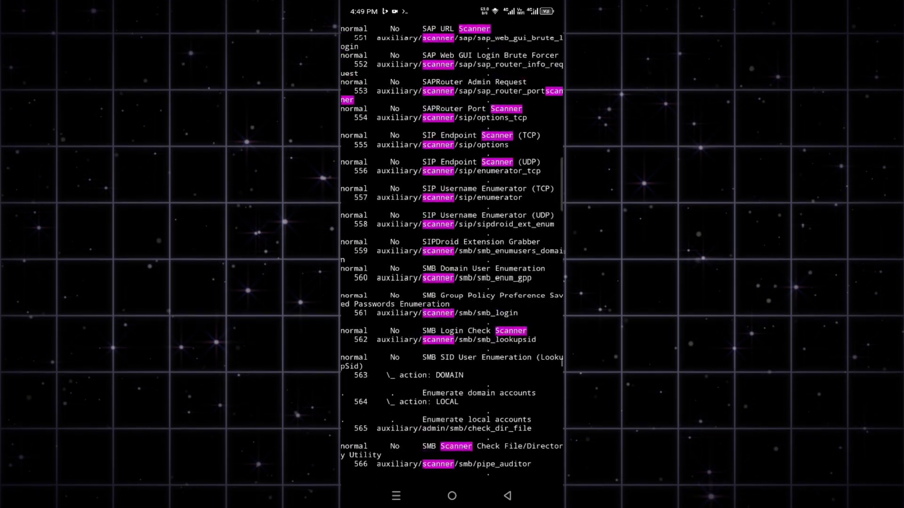
pyautogui.scroll(-3)
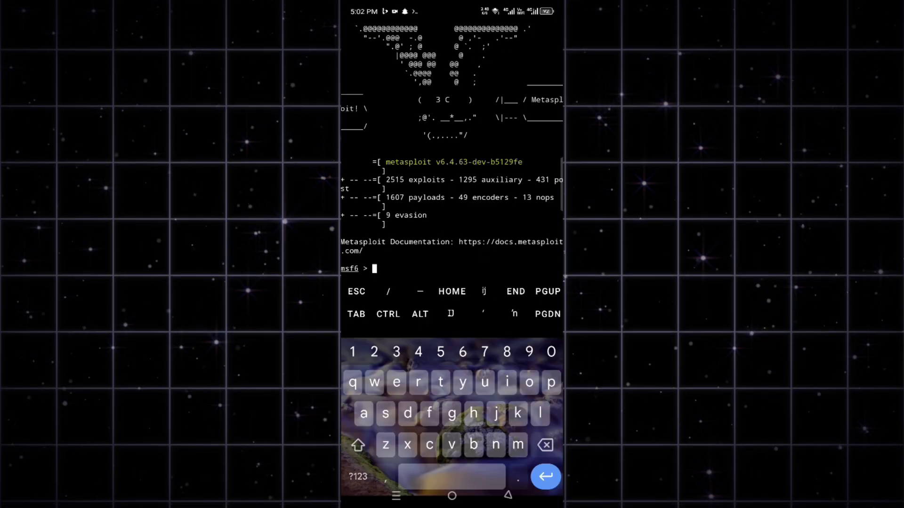
# Enter the banner command to cycle Metasploit banner artworks, then begin a command with 'v'
pyautogui.write('bannwr')
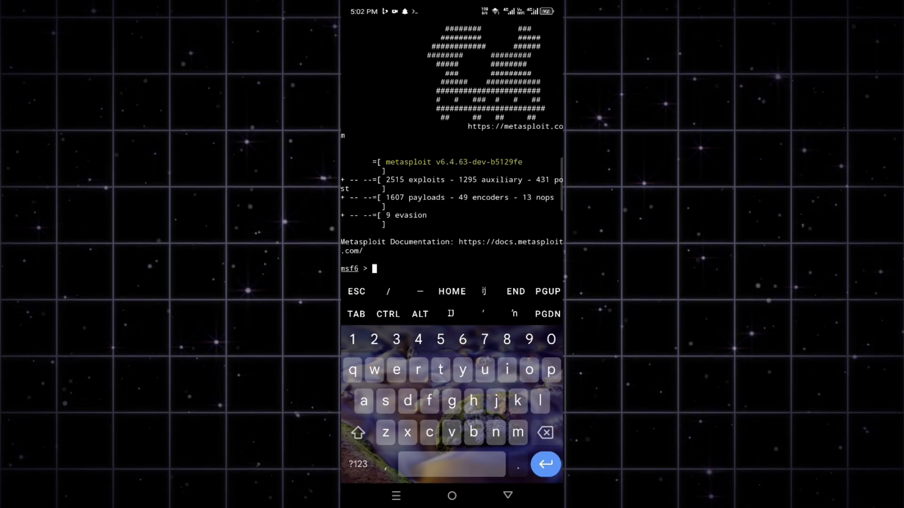
pyautogui.scroll(-3)
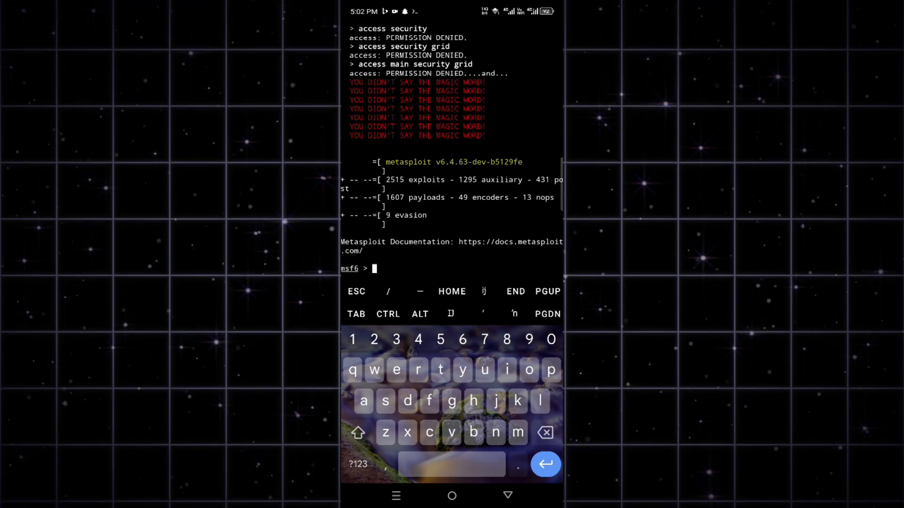
pyautogui.write('v')
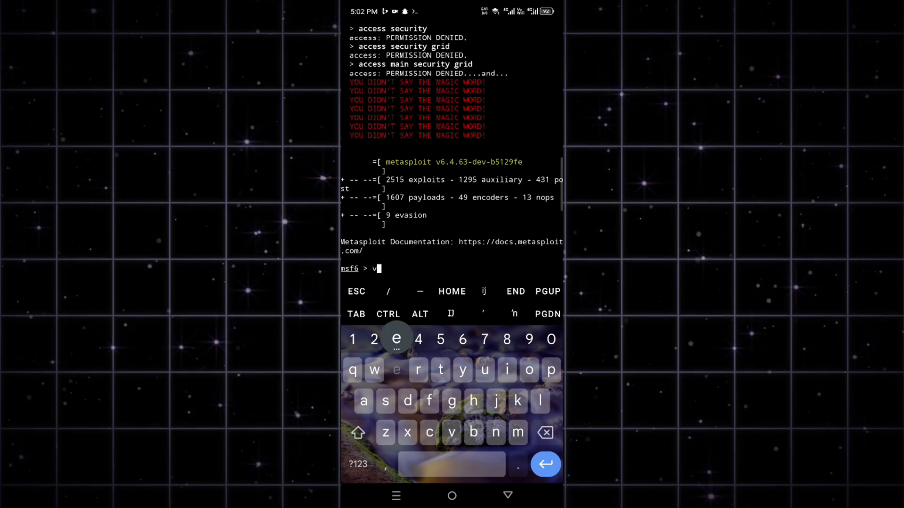